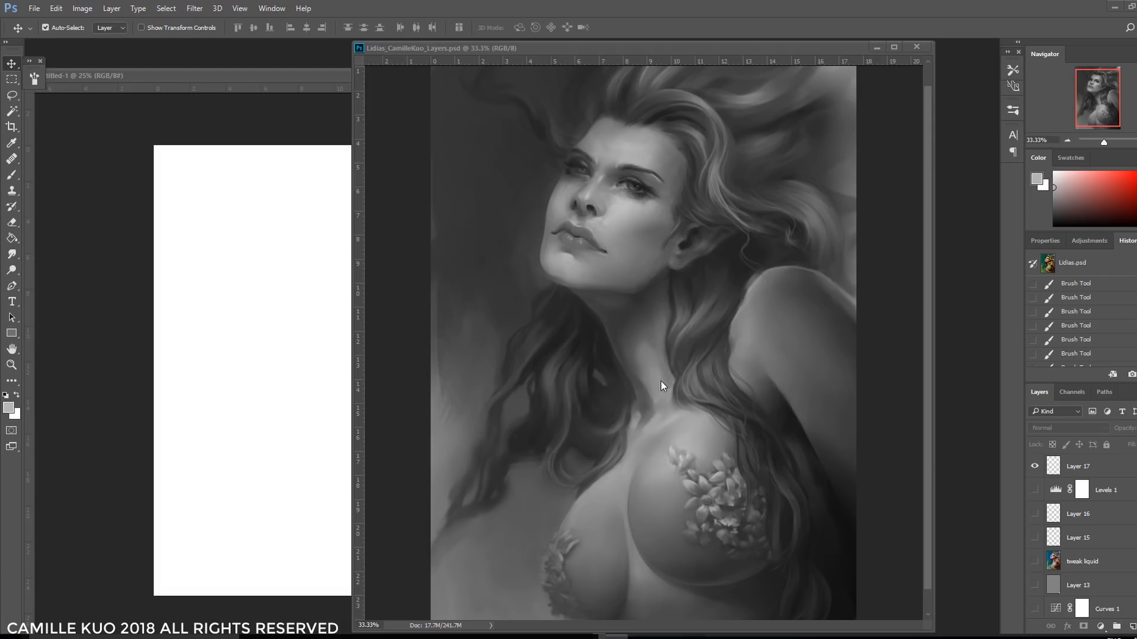
{"action": "mouse_move", "coordinate": [713, 443]}
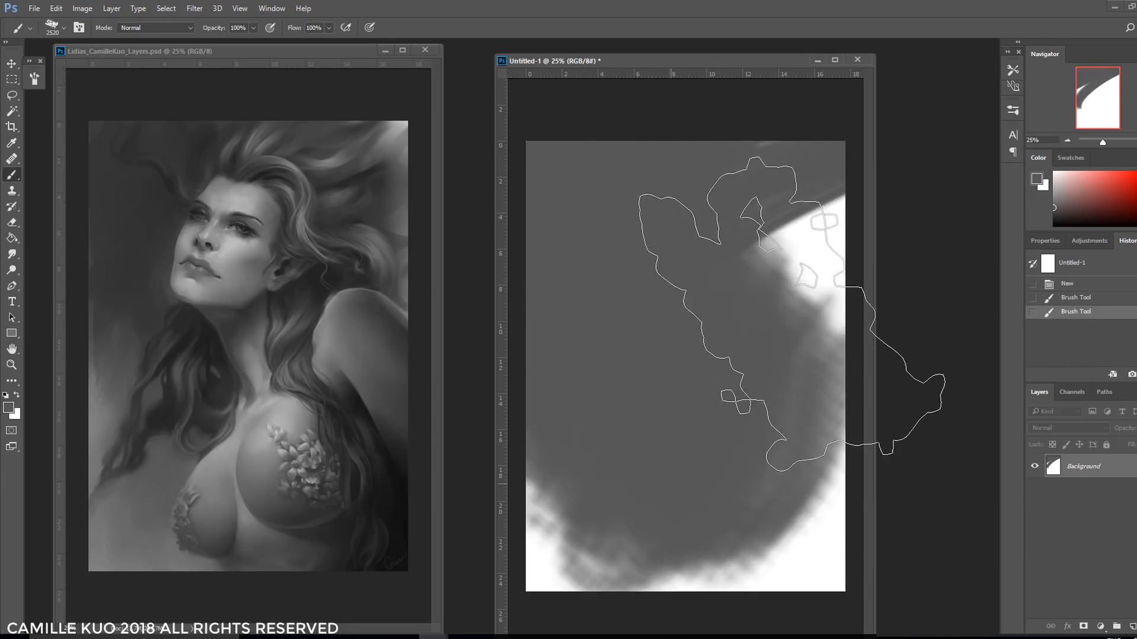
Step: Add Layer 1 and block in the gray figure silhouette over dark hair masses
{"action": "left_click", "coordinate": [65, 28]}
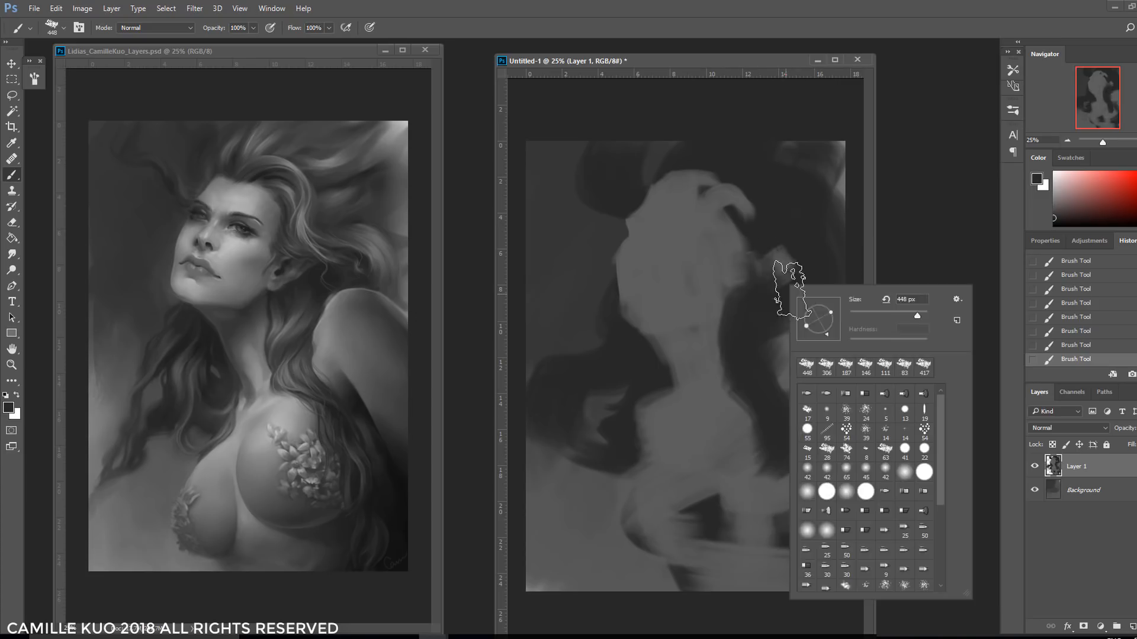
Step: Shrink the brush and paint loose dark hair strokes and the body shape on Layer 1
{"action": "left_click", "coordinate": [12, 222]}
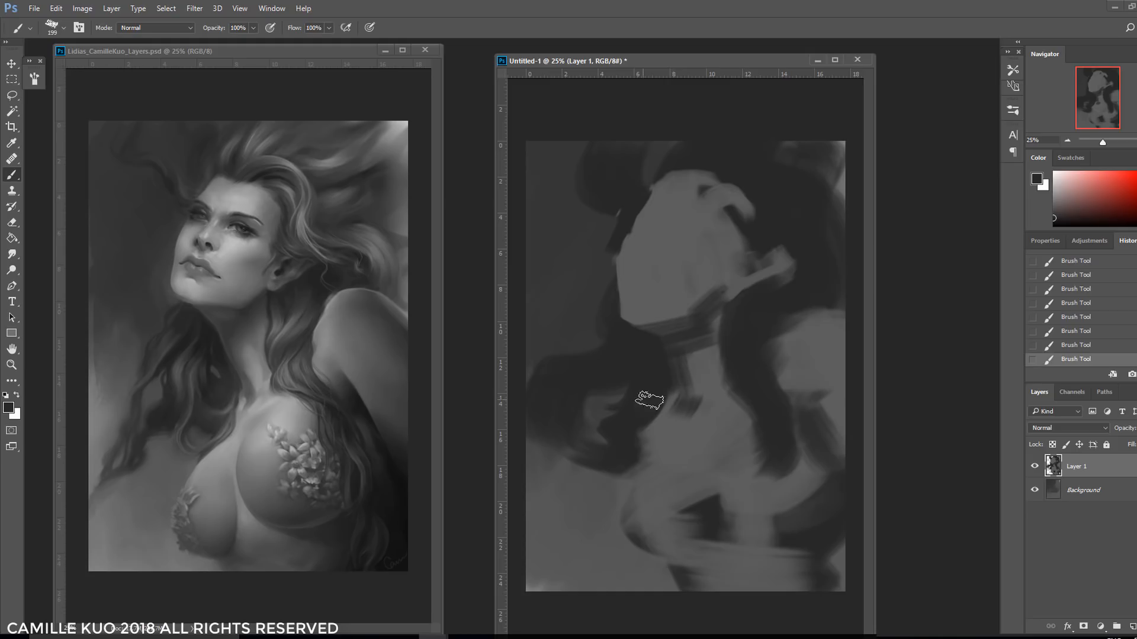
{"action": "right_click", "coordinate": [794, 210]}
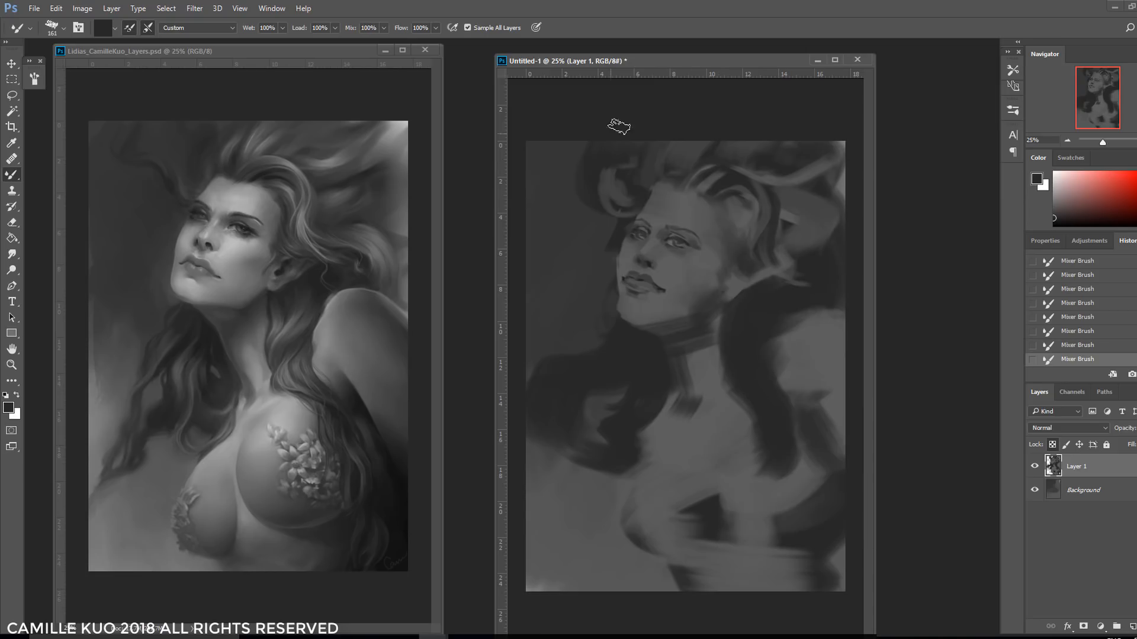
{"action": "mouse_move", "coordinate": [745, 295]}
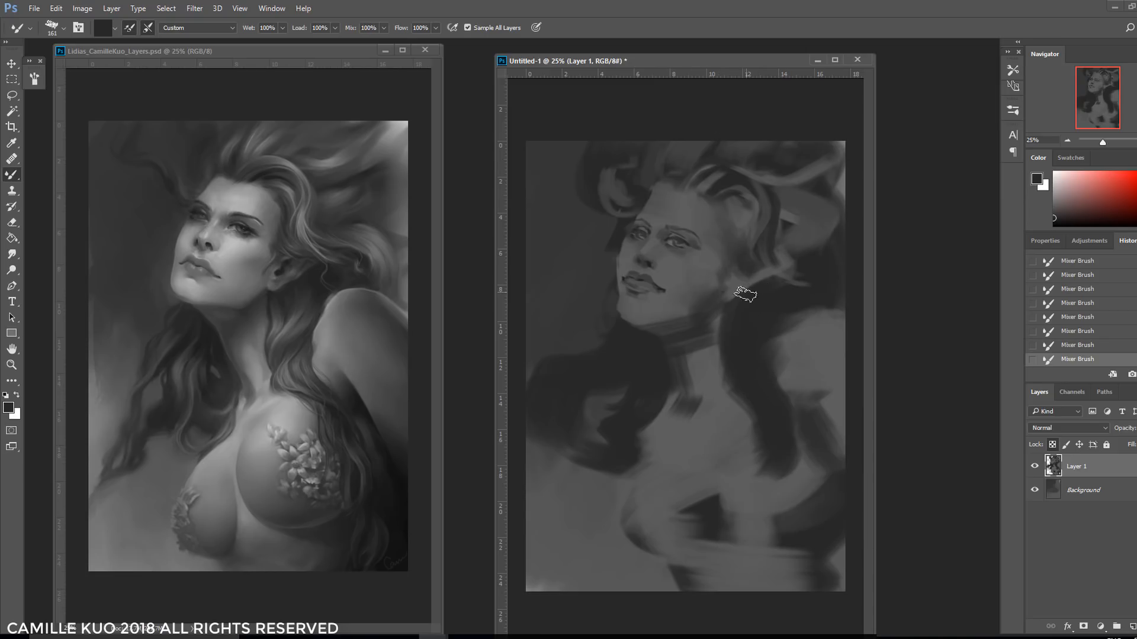
Step: Resize the brush to sketch the face and blend the shoulders and chest
{"action": "right_click", "coordinate": [743, 294]}
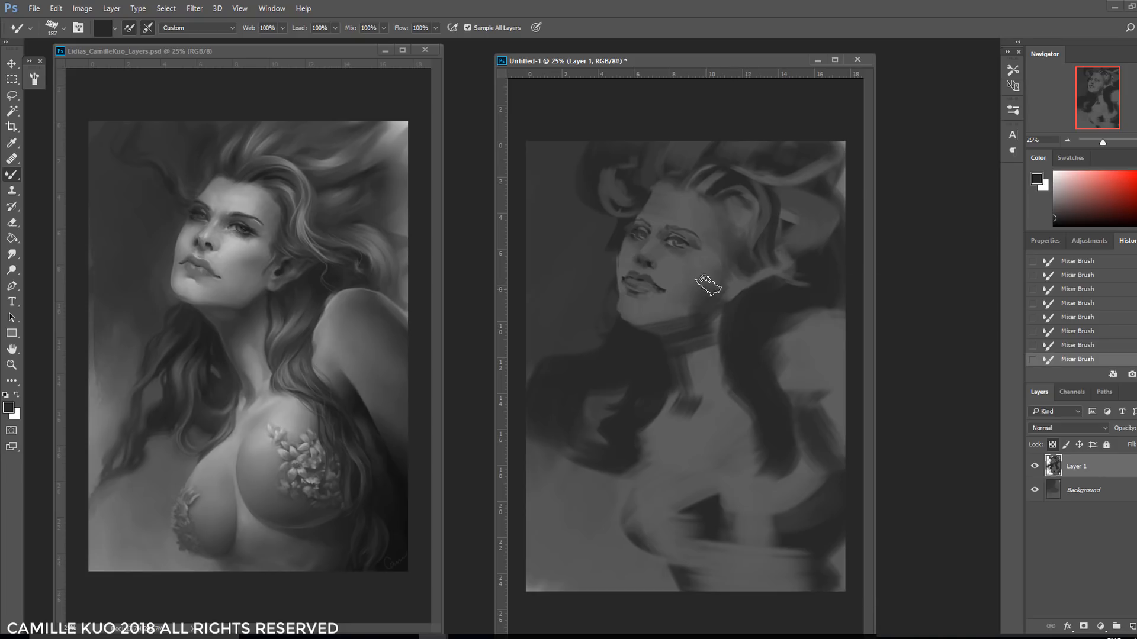
{"action": "right_click", "coordinate": [707, 283]}
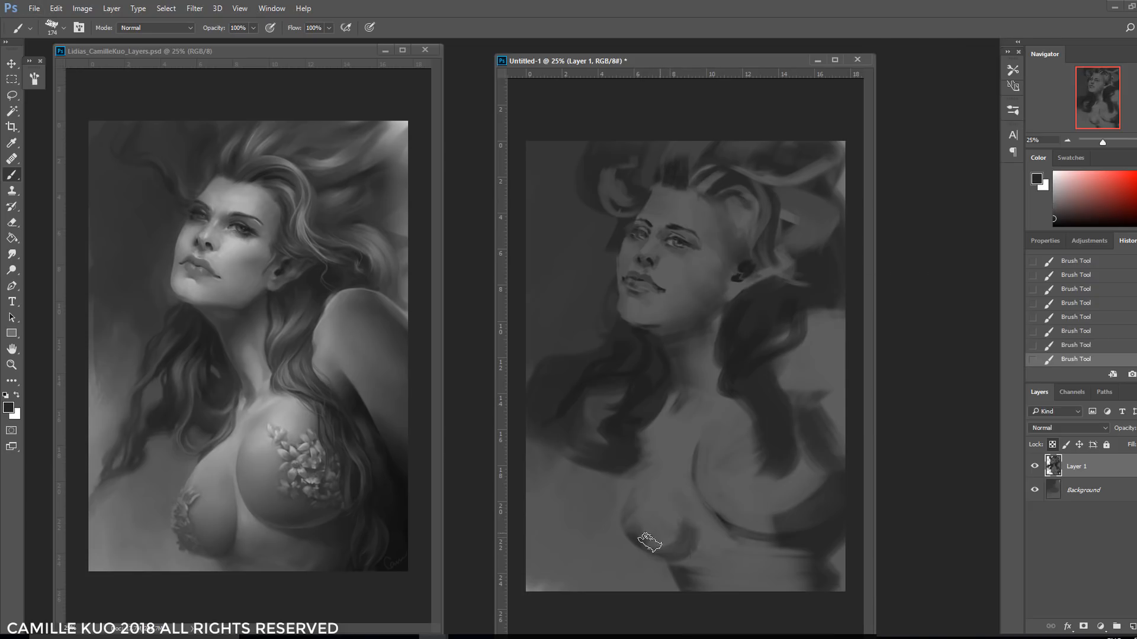
Step: Paint flowing hair strands and shade the chest and shoulders at varying brush sizes
{"action": "right_click", "coordinate": [649, 543]}
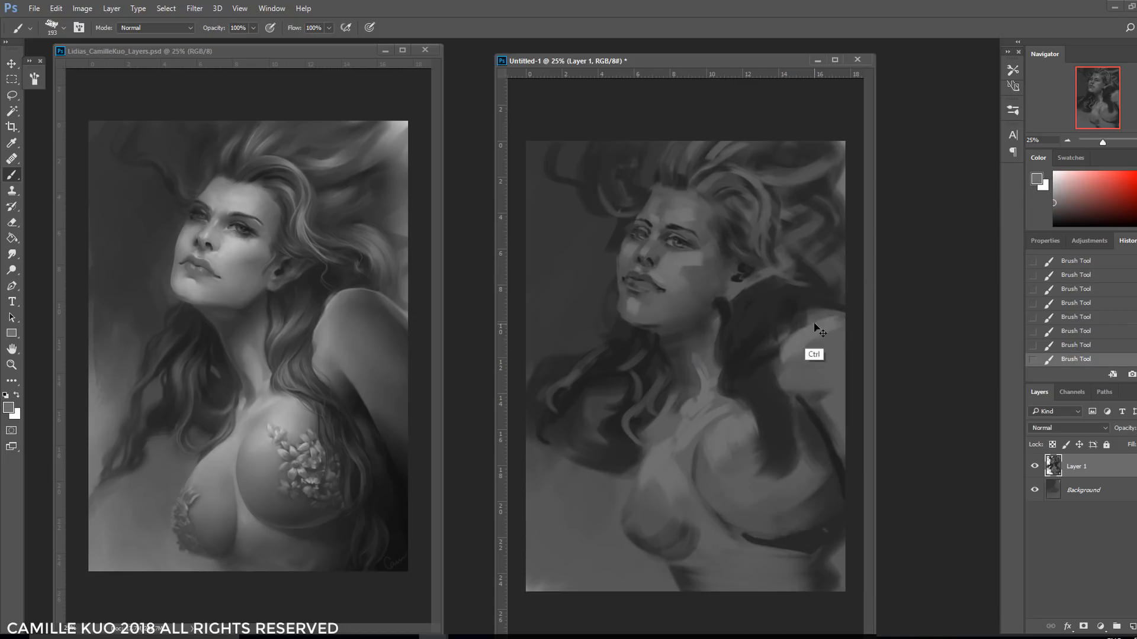
{"action": "left_click", "coordinate": [12, 176]}
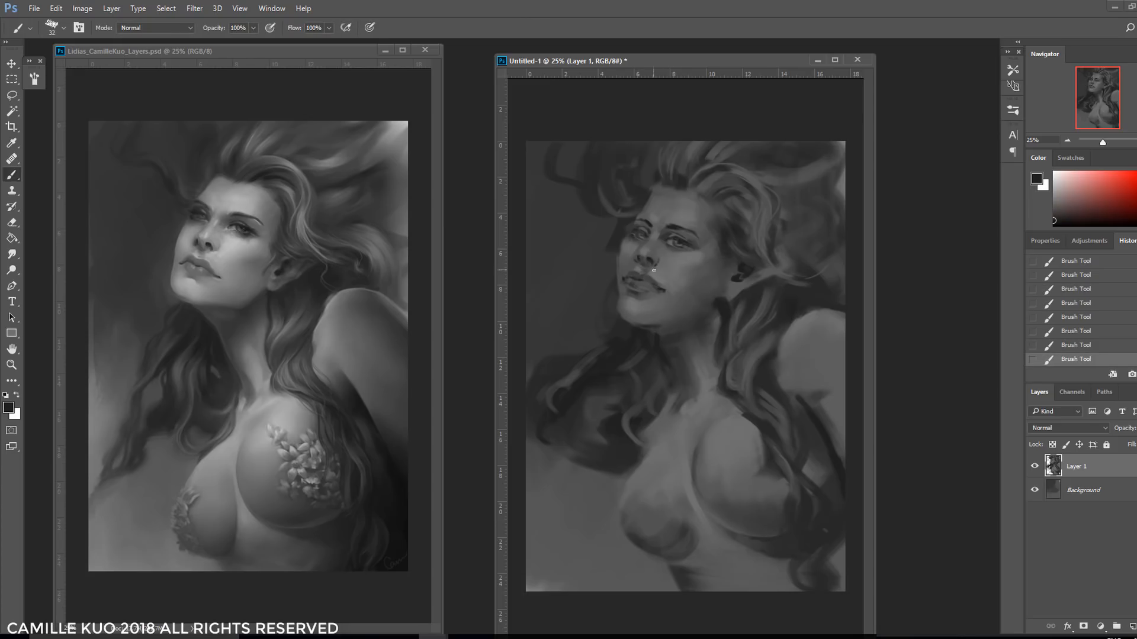
{"action": "right_click", "coordinate": [653, 270]}
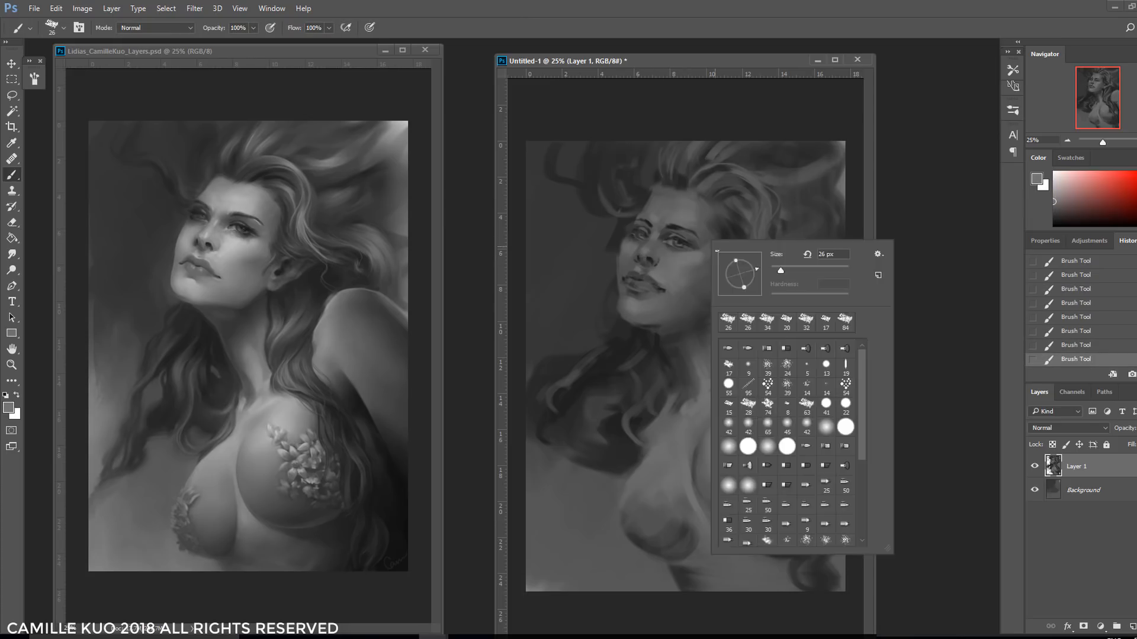
Step: Use a 26 px brush to detail the eyes, lips and chest
{"action": "left_click", "coordinate": [653, 290]}
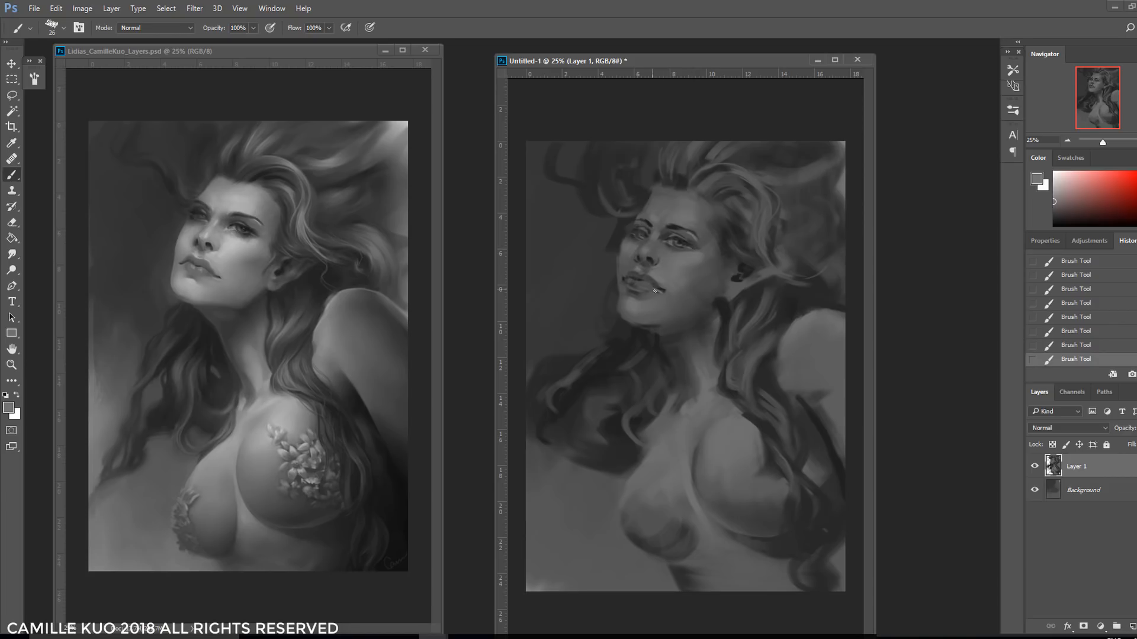
{"action": "mouse_move", "coordinate": [631, 279]}
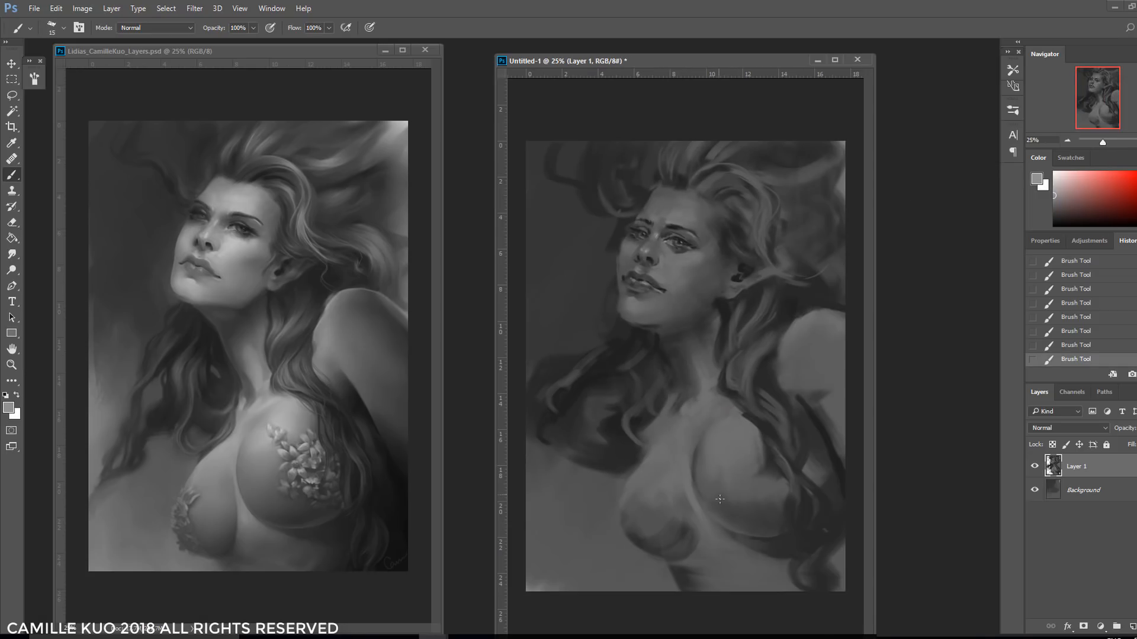
{"action": "left_click", "coordinate": [11, 177]}
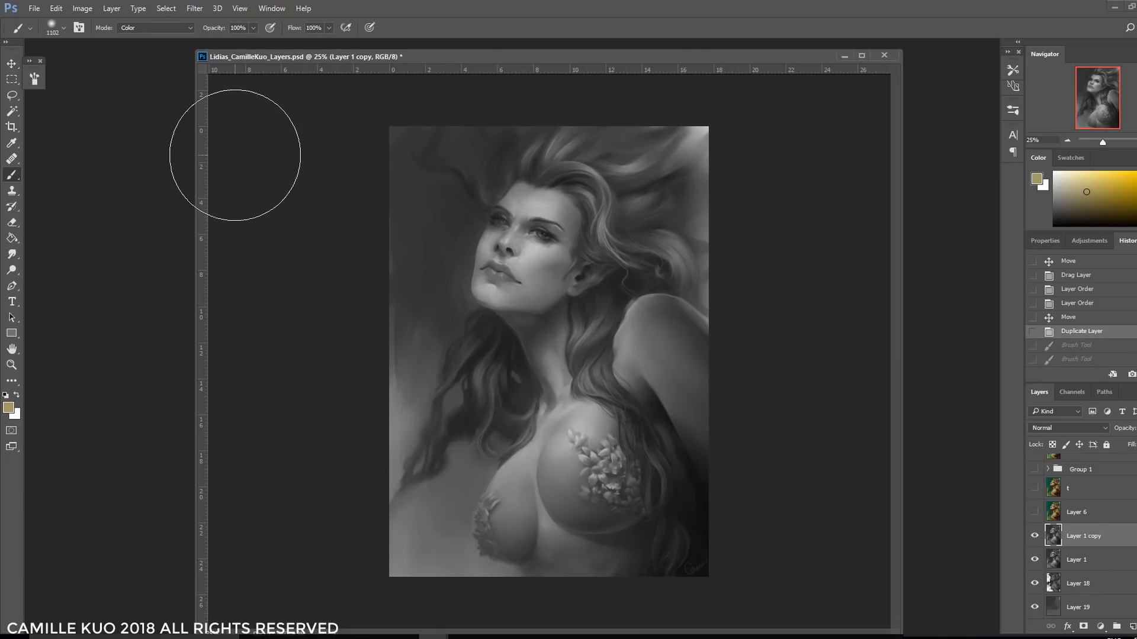
Step: Resize the brush and lay a first tan color stroke on the duplicated portrait layer
{"action": "right_click", "coordinate": [617, 323]}
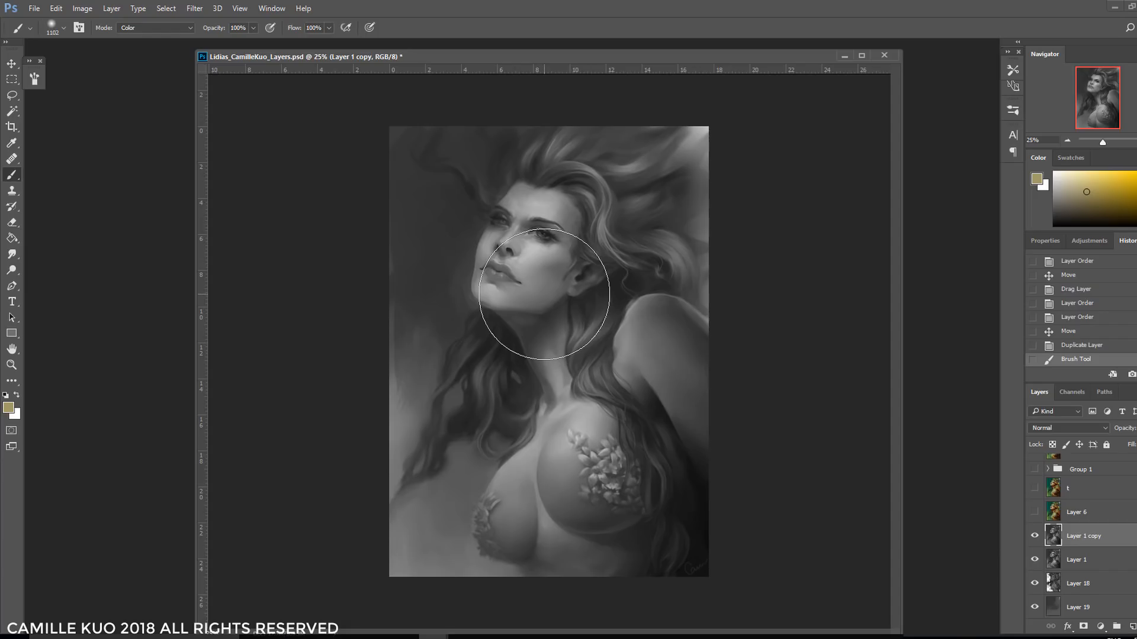
{"action": "mouse_move", "coordinate": [527, 236]}
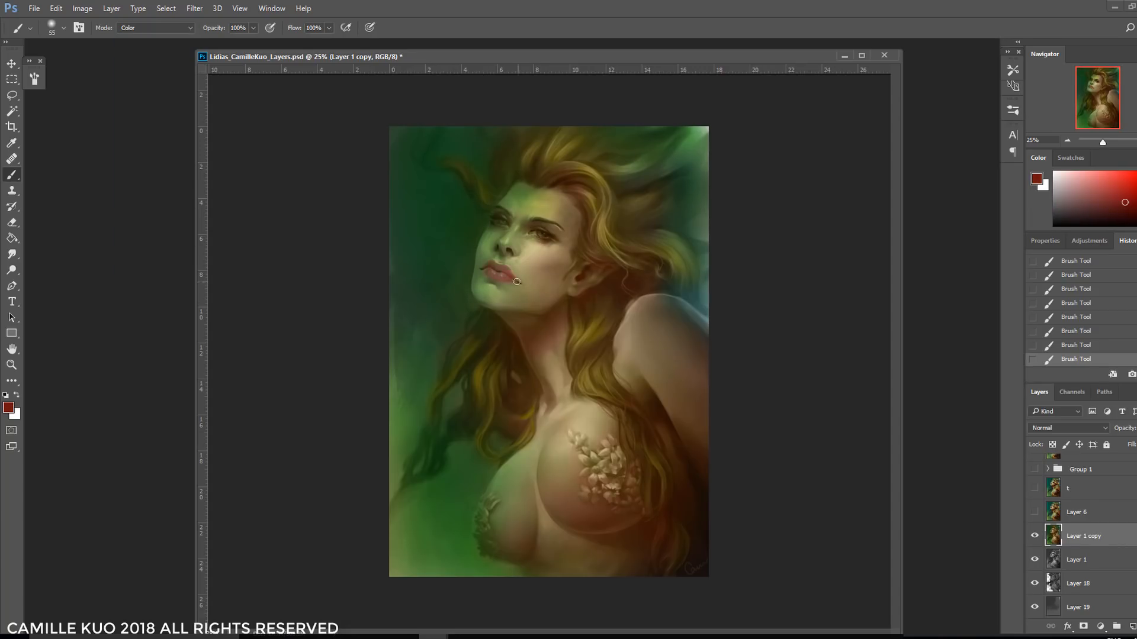
Step: Apply Color Balance to the highlights at +18, -27, -21
{"action": "left_click", "coordinate": [1081, 194]}
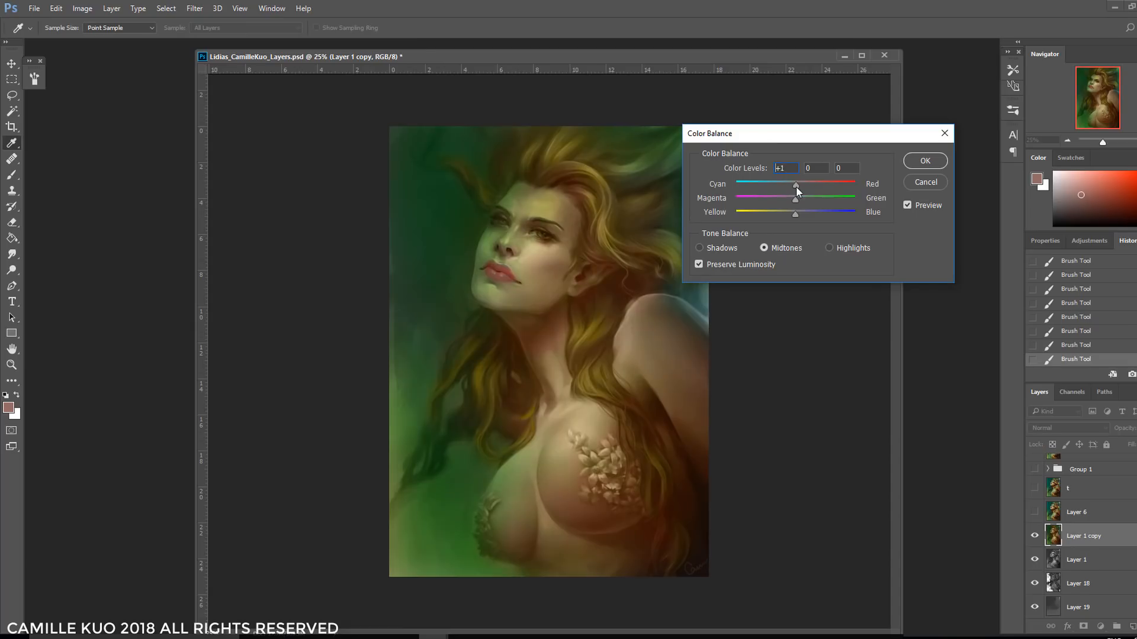
{"action": "left_click", "coordinate": [830, 249]}
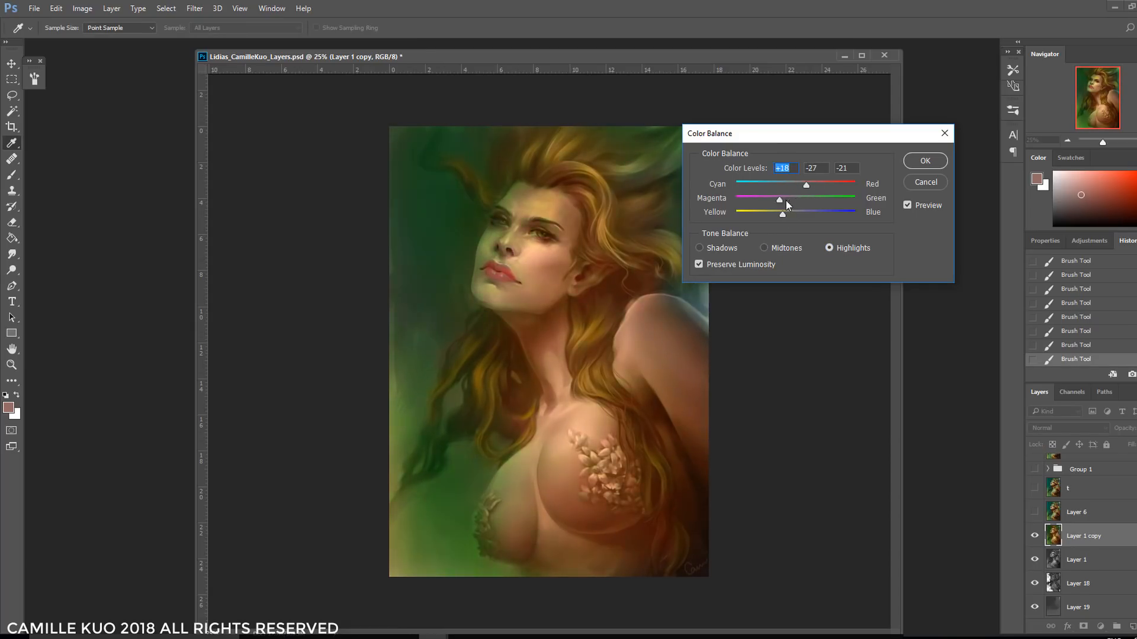
{"action": "left_click", "coordinate": [925, 161]}
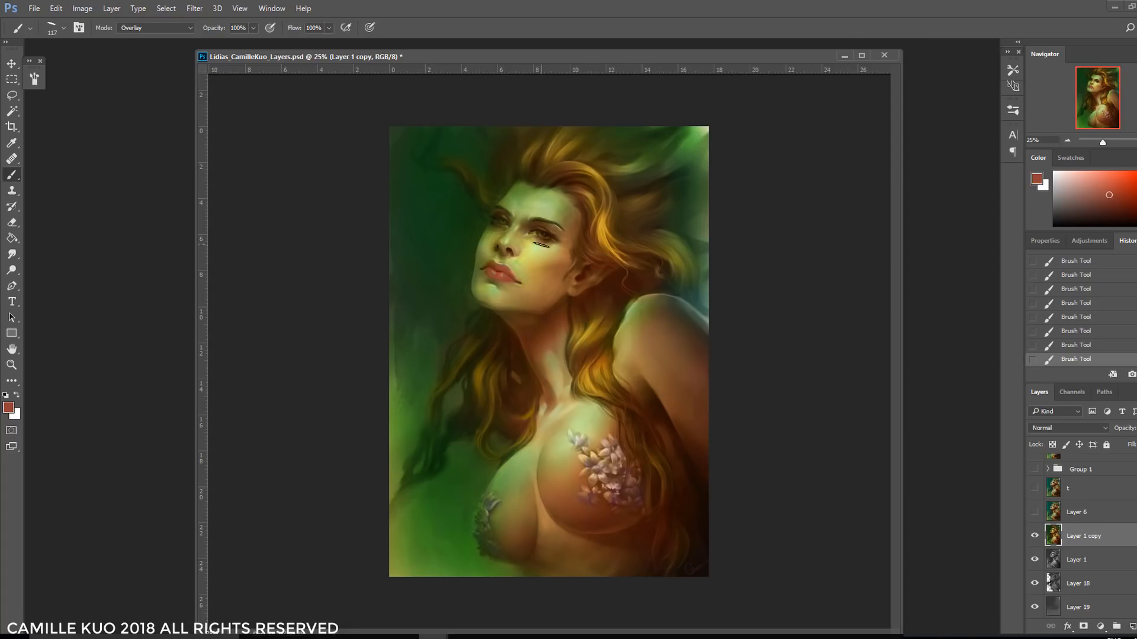
Step: Add Layer 20 above the portrait for color accents
{"action": "left_click", "coordinate": [540, 245]}
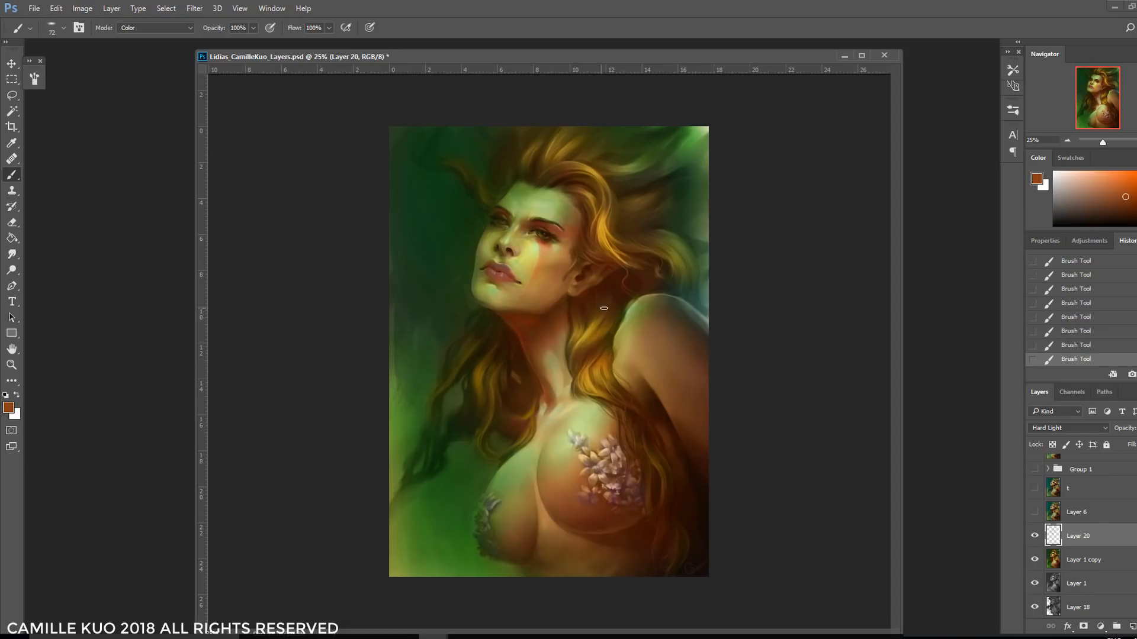
Step: Merge the accent layer down and set the brush mode to Overlay
{"action": "left_click", "coordinate": [1124, 197]}
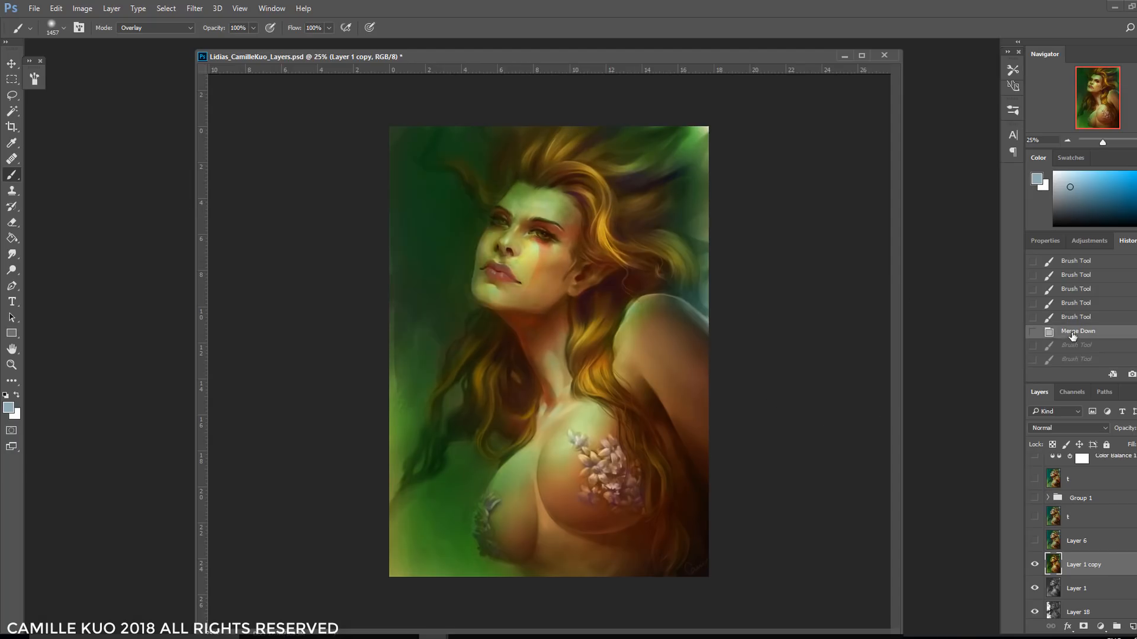
{"action": "left_click", "coordinate": [152, 28]}
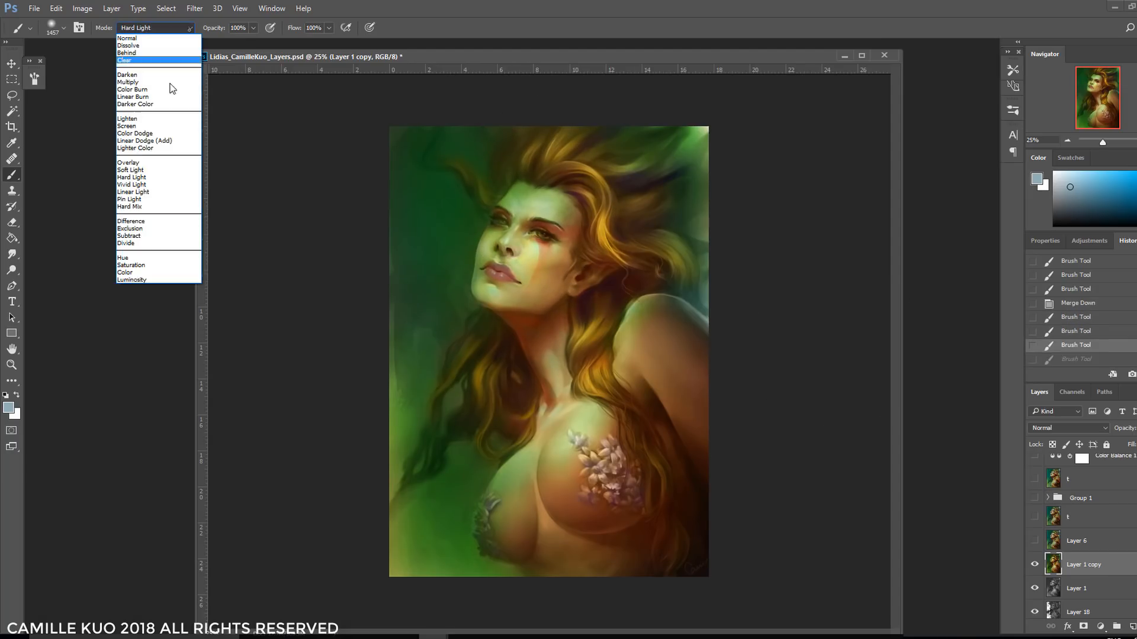
{"action": "left_click", "coordinate": [128, 162]}
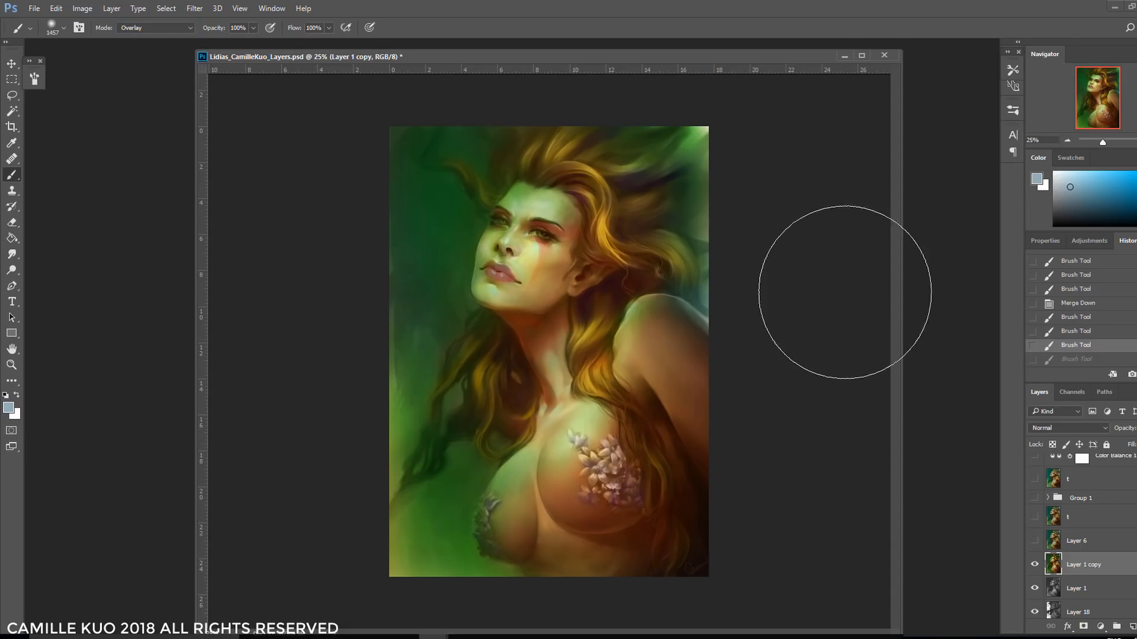